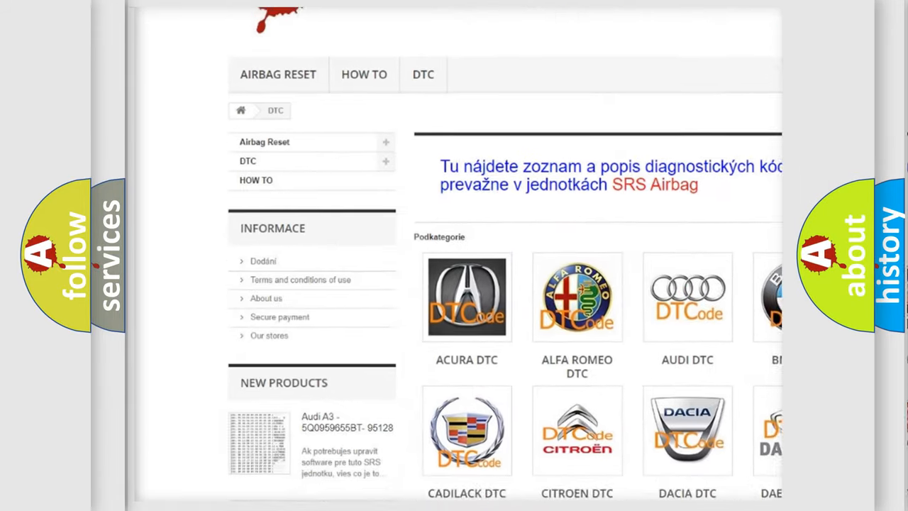
scroll("down", 3)
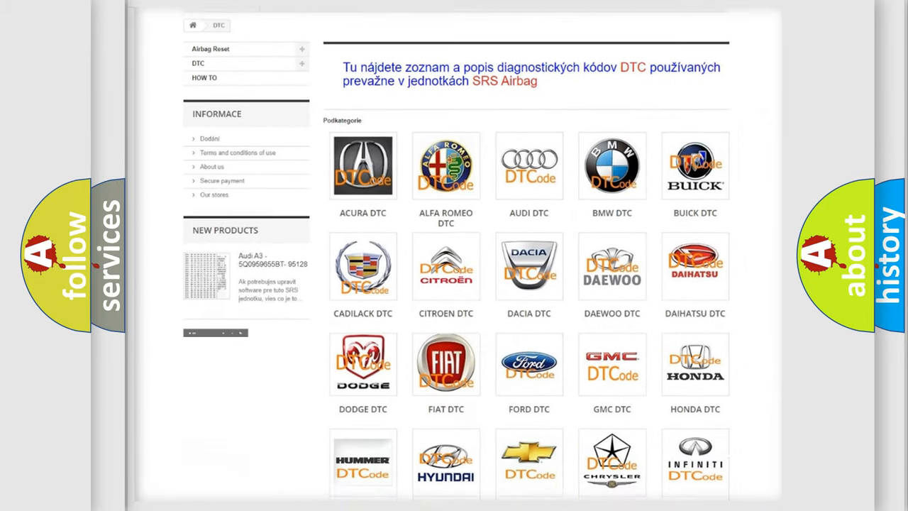
scroll("down", 3)
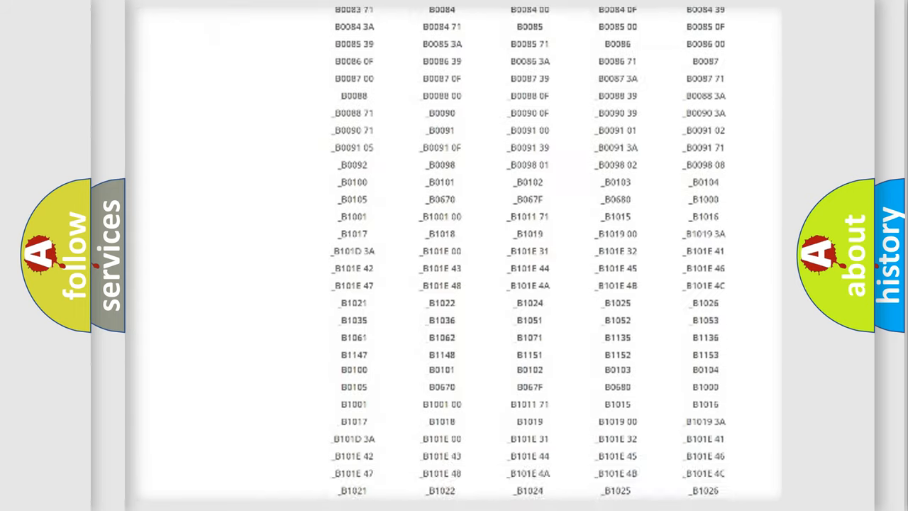
scroll("down", 3)
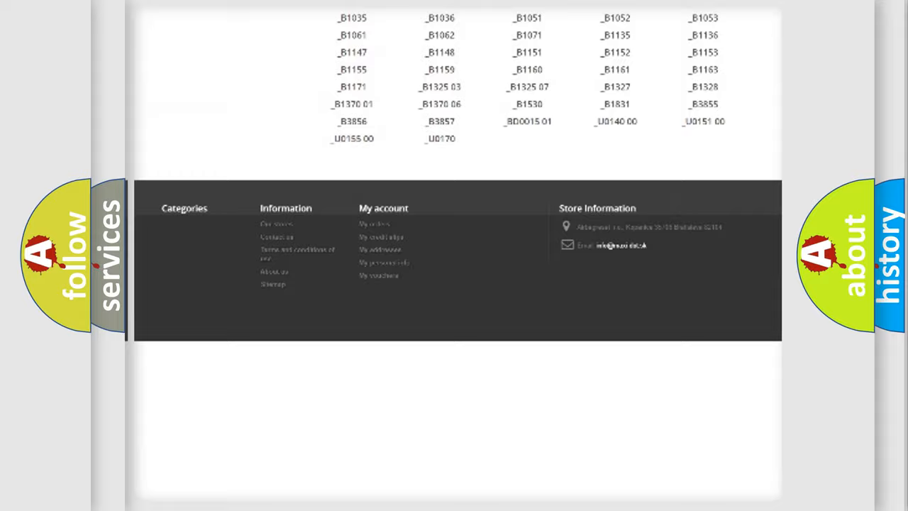
scroll("up", 3)
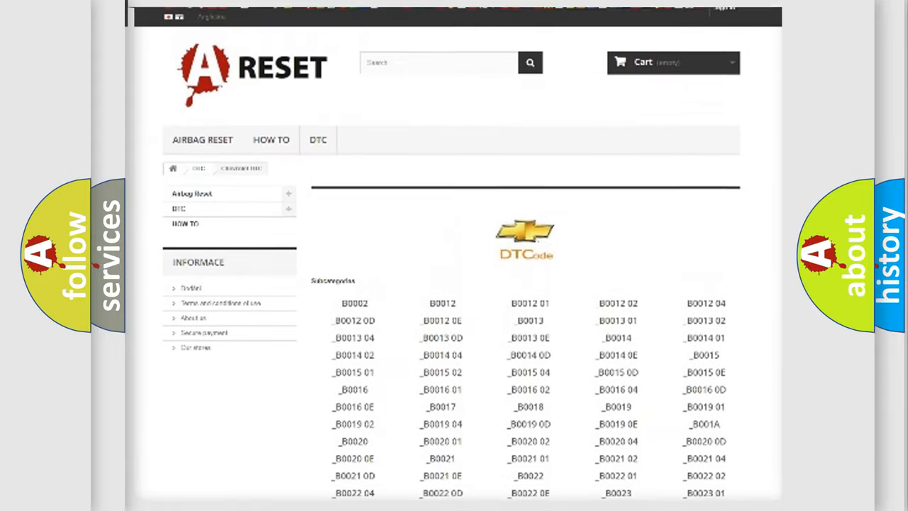